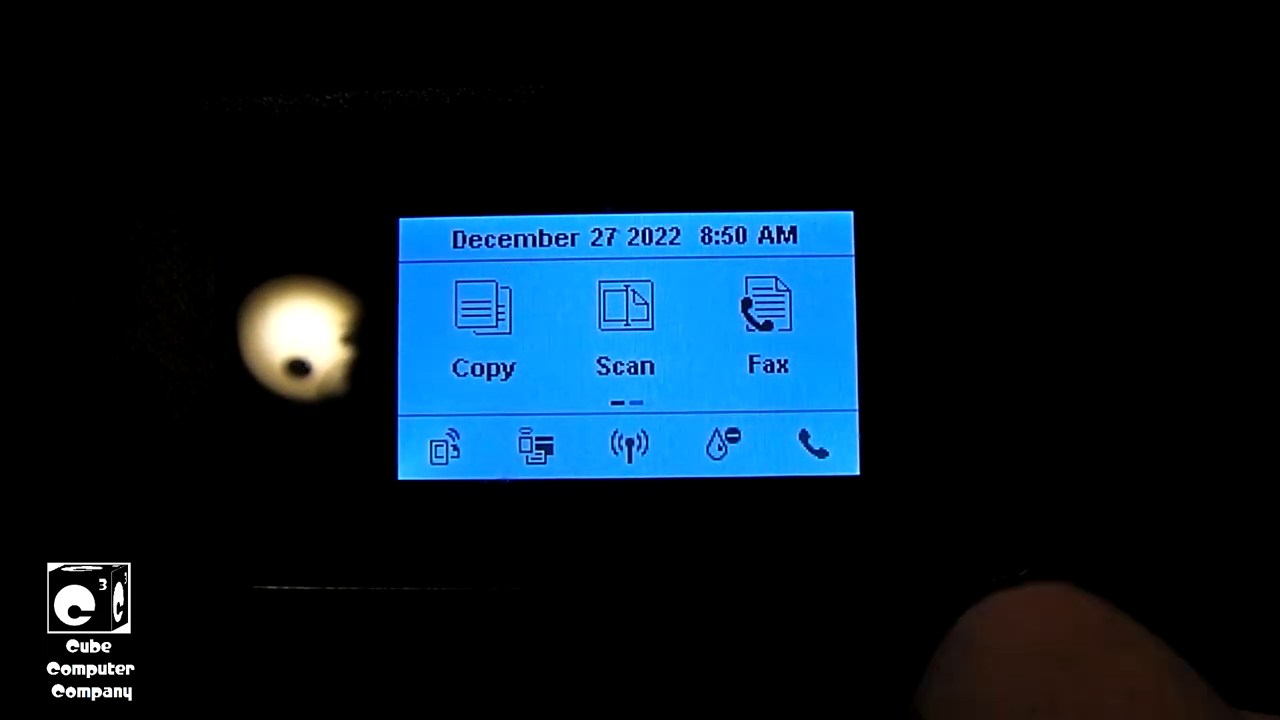
click(728, 444)
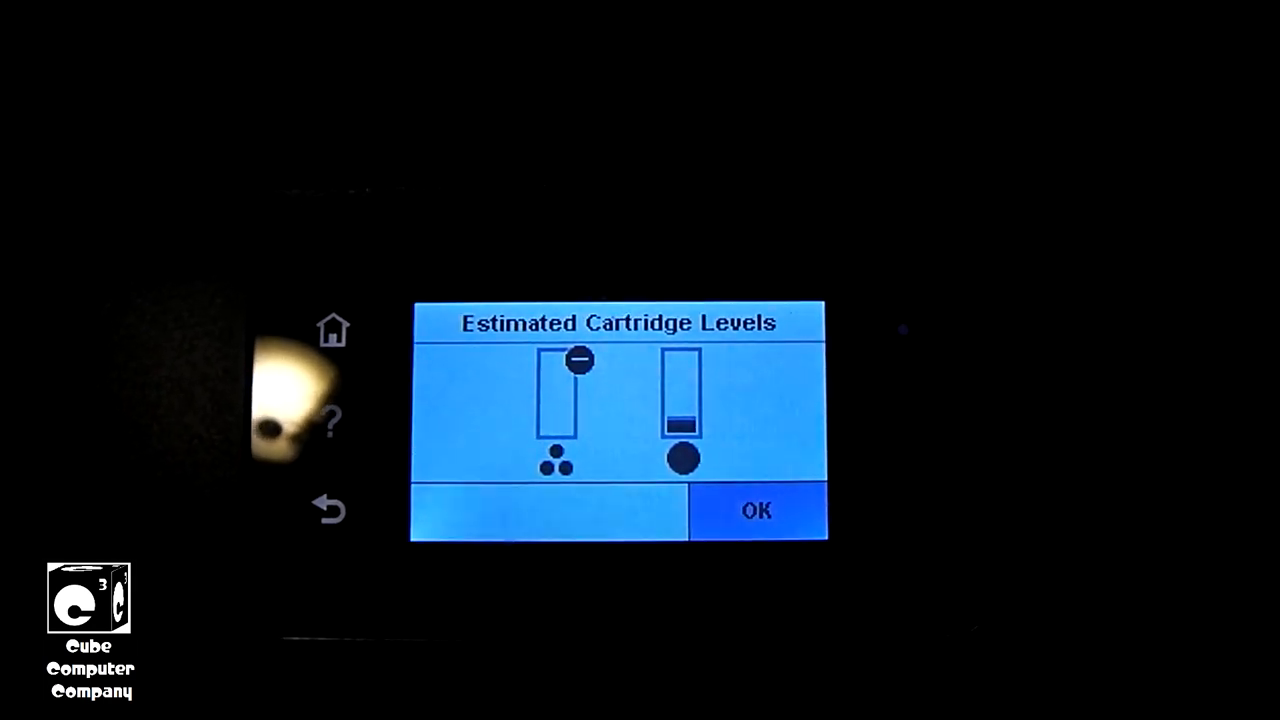
click(756, 510)
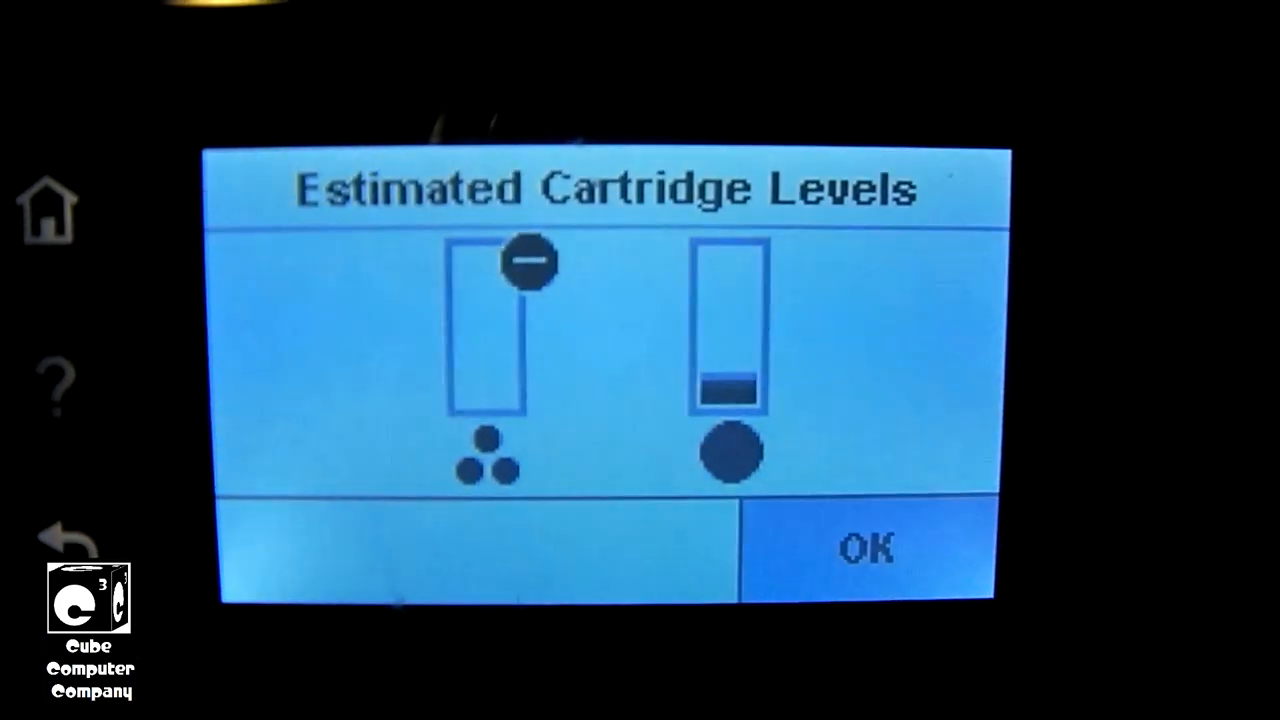
click(868, 548)
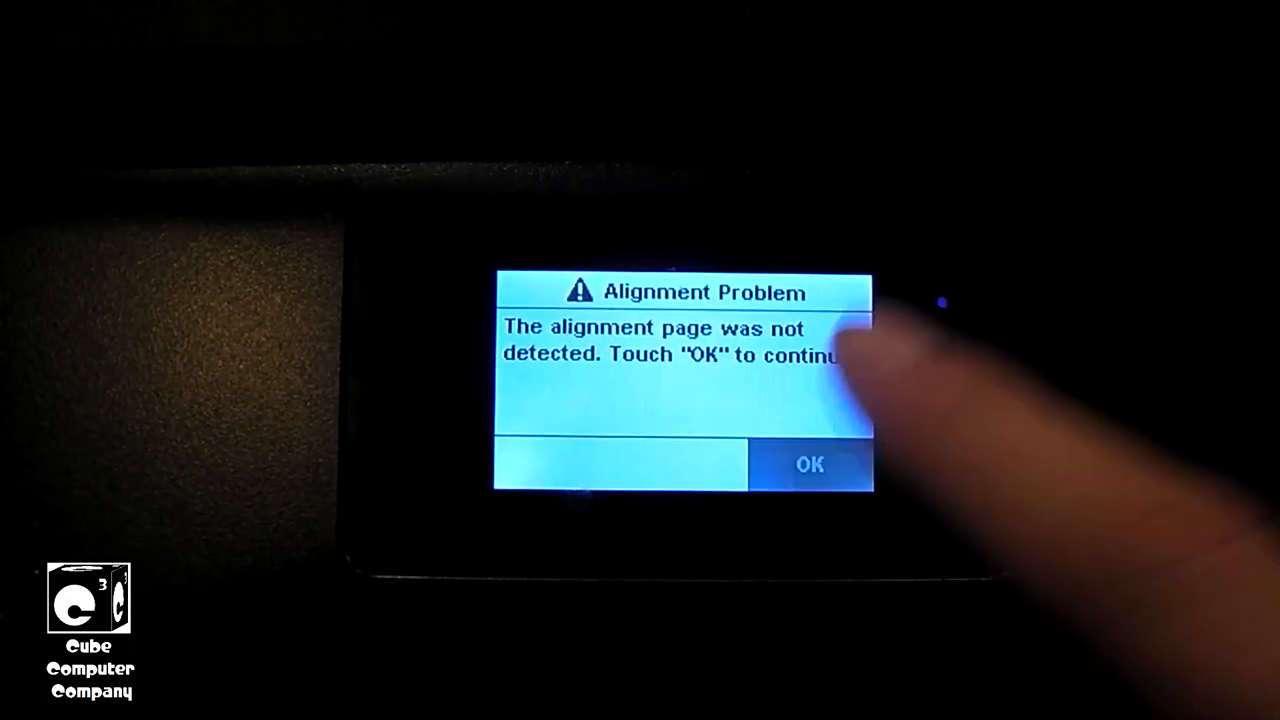
click(808, 464)
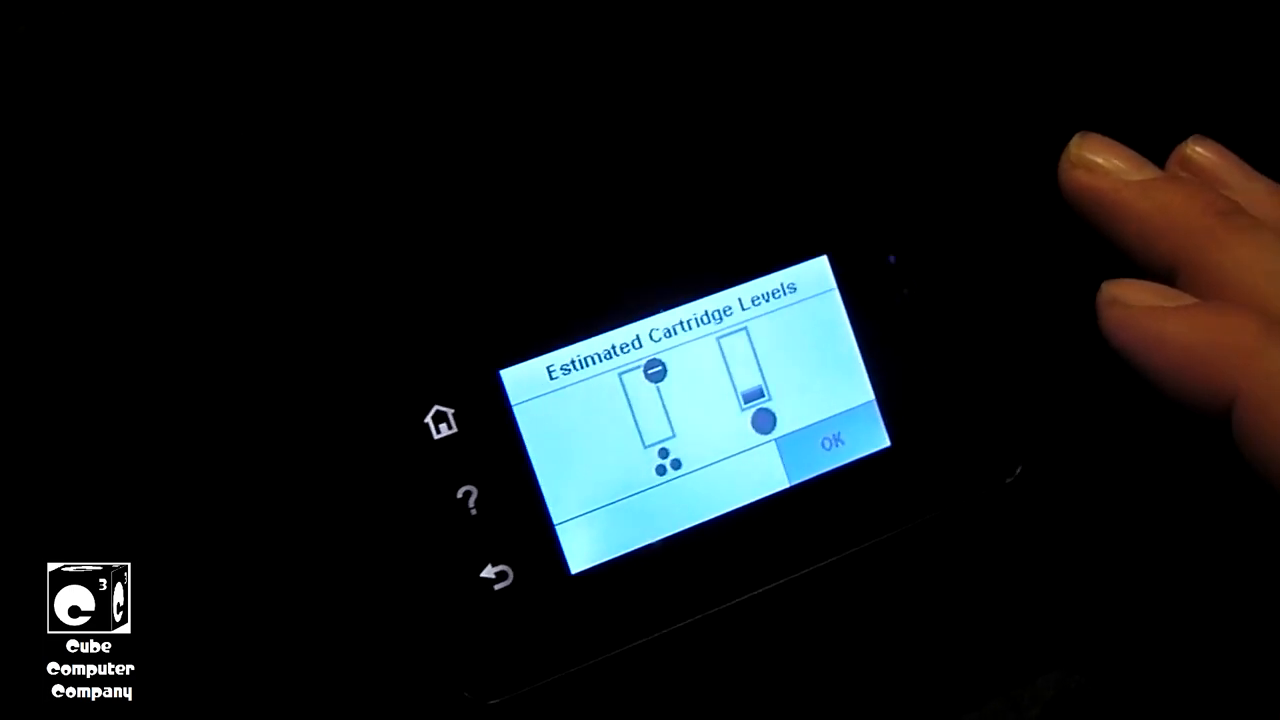
click(834, 440)
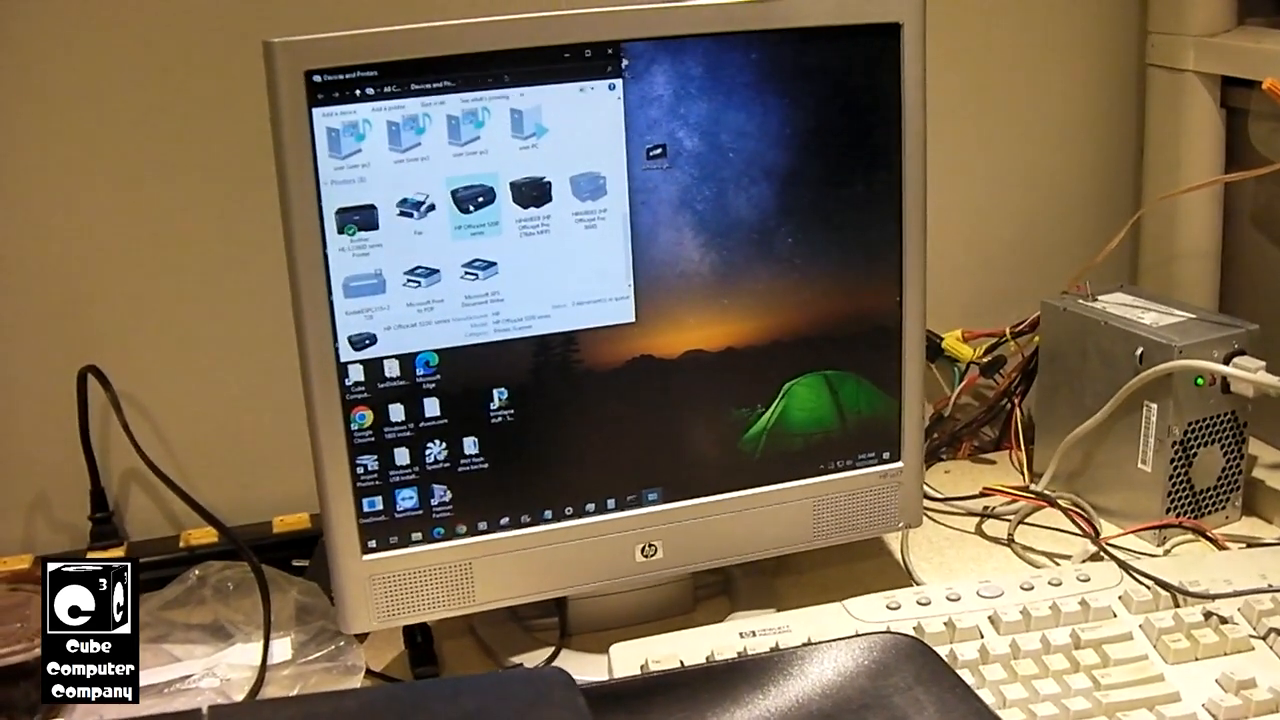
right_click(464, 200)
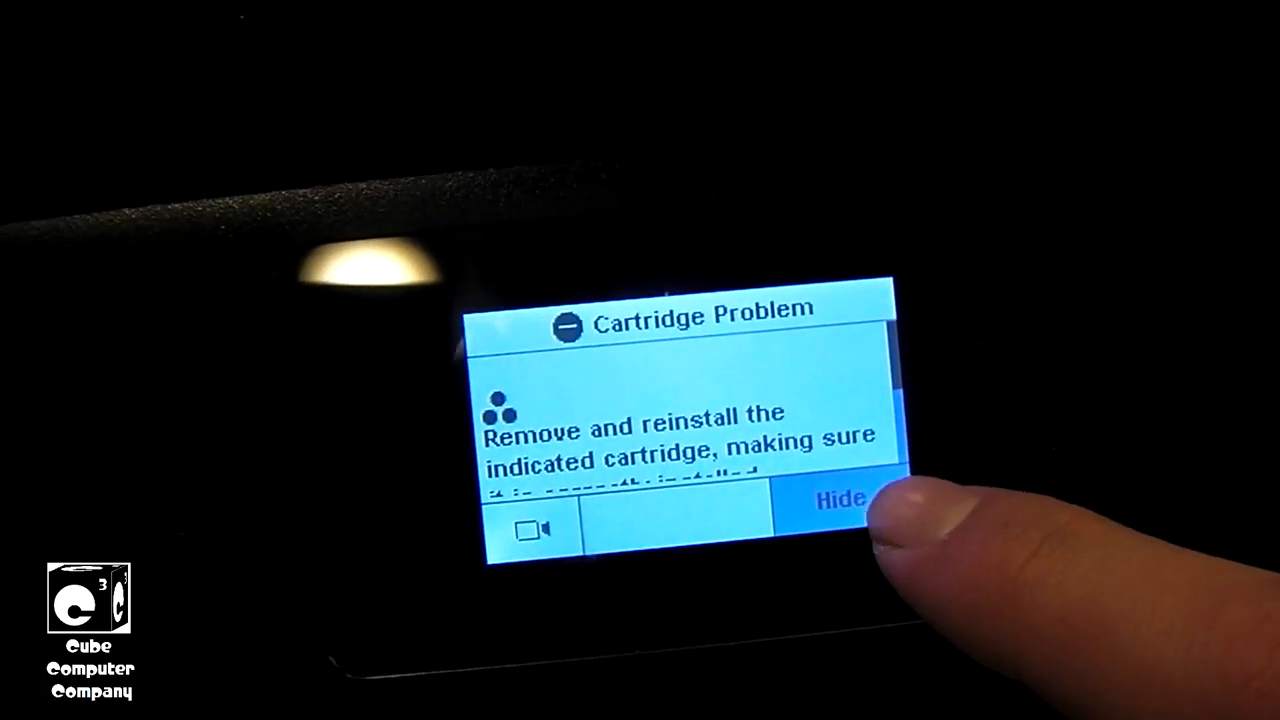
click(840, 500)
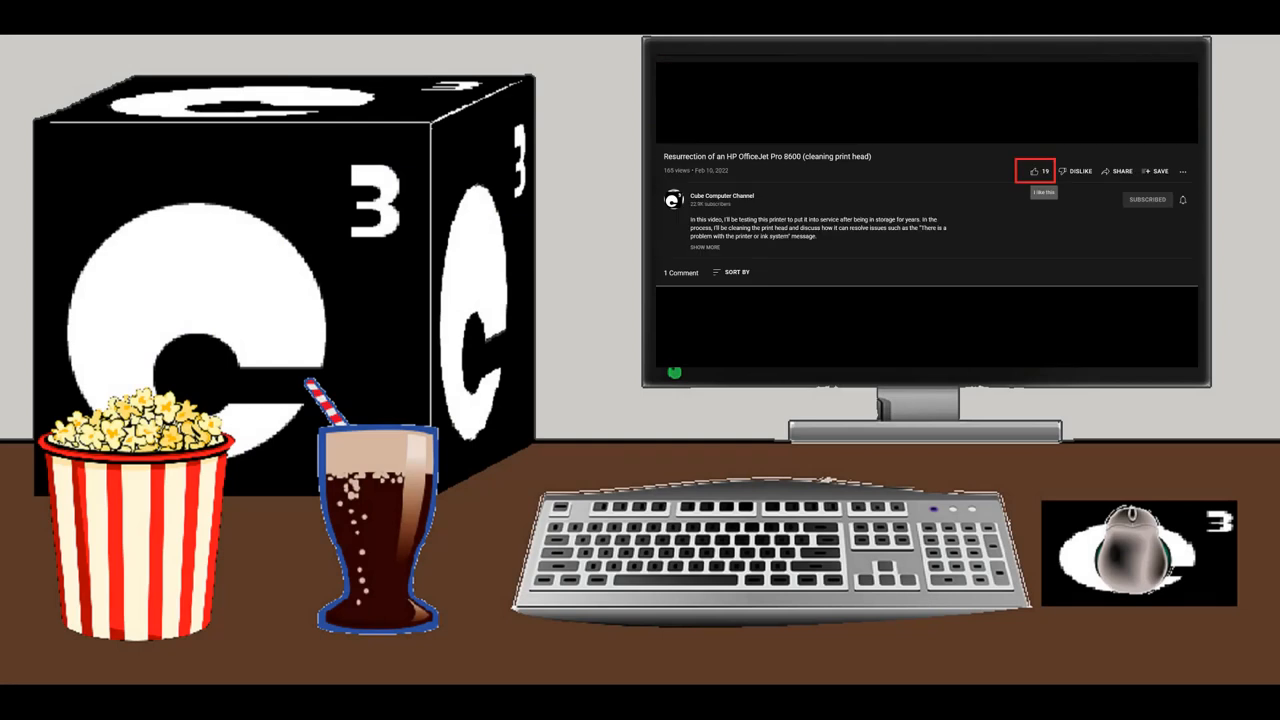
click(722, 196)
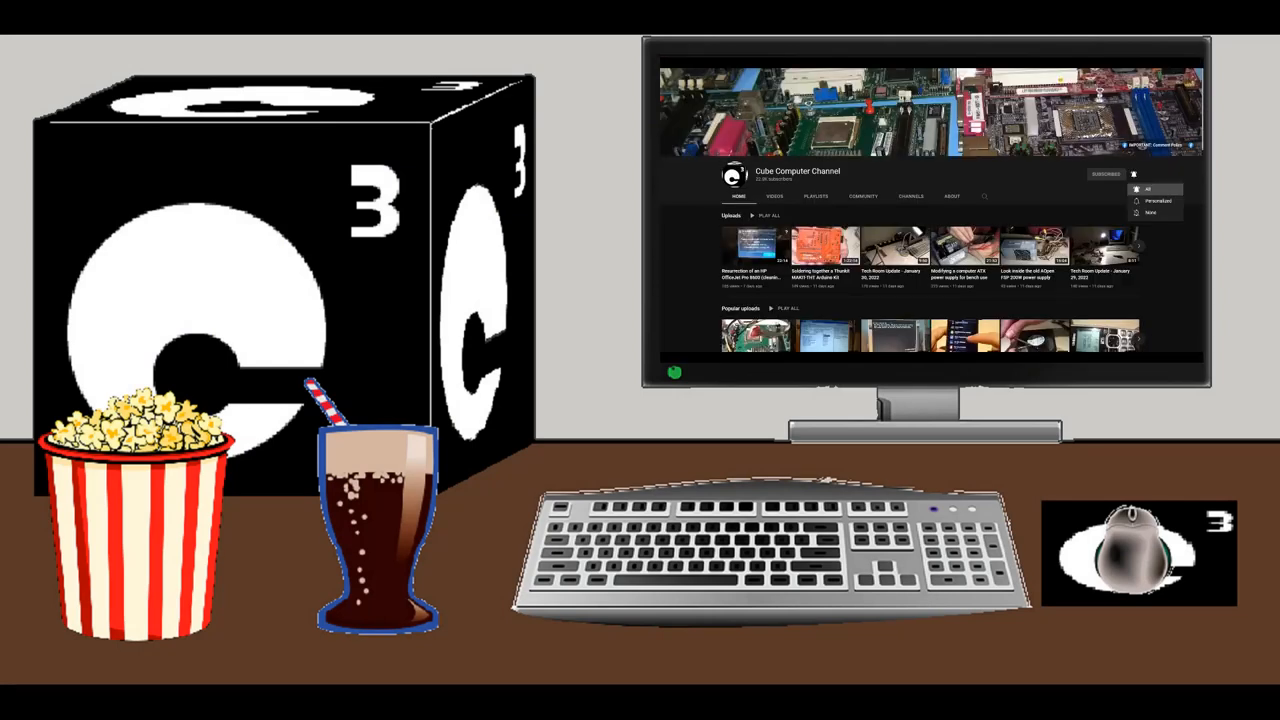
click(1134, 172)
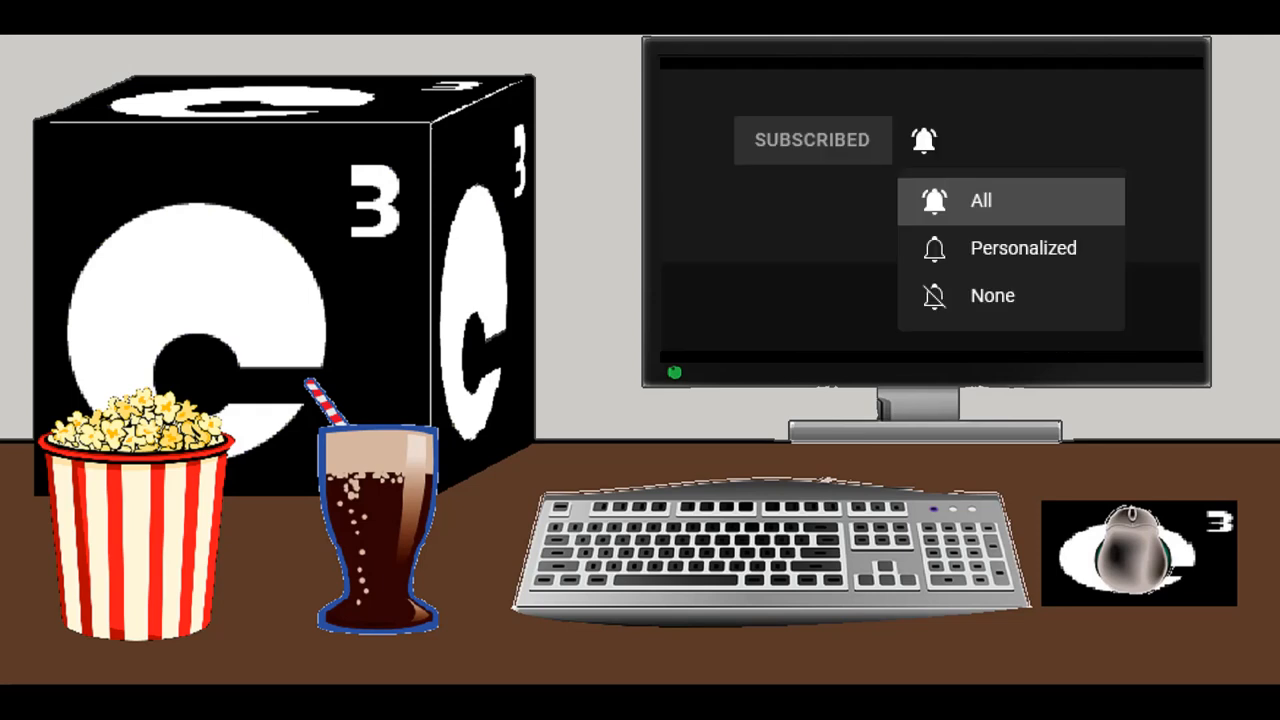